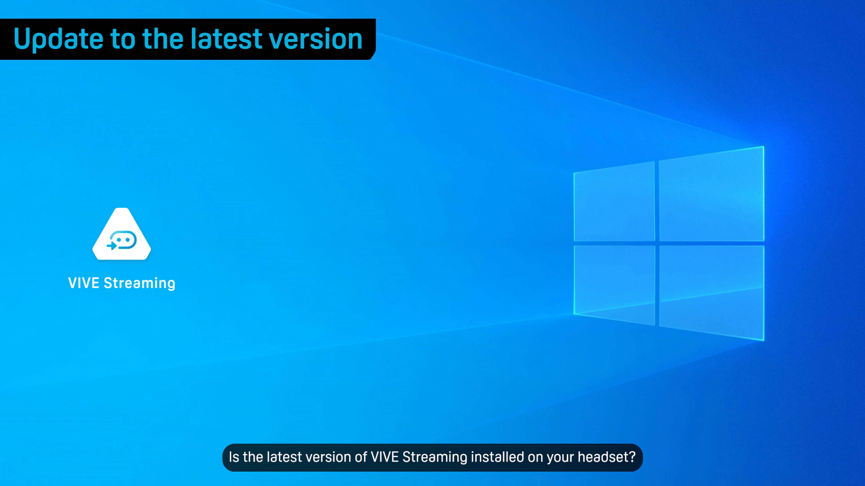
Launch VIVE Streaming, go to Settings > About, and choose Install under Headset software version
{"action": "double_click", "coordinate": [122, 244]}
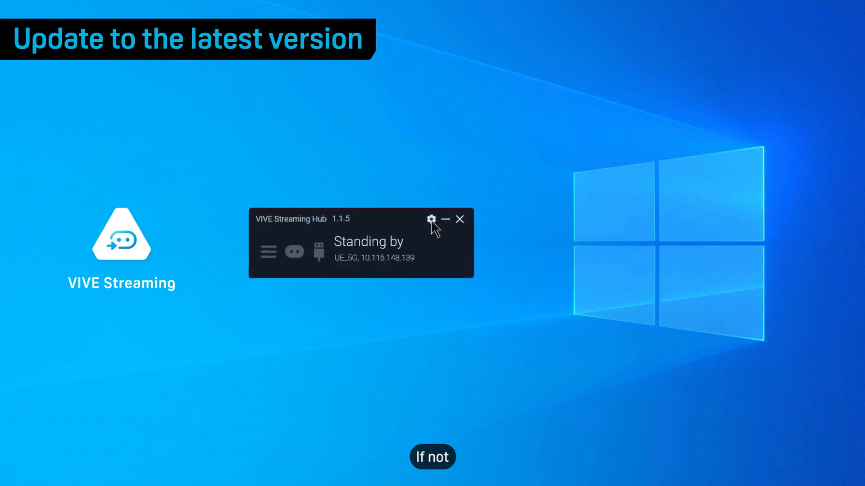
{"action": "left_click", "coordinate": [431, 220]}
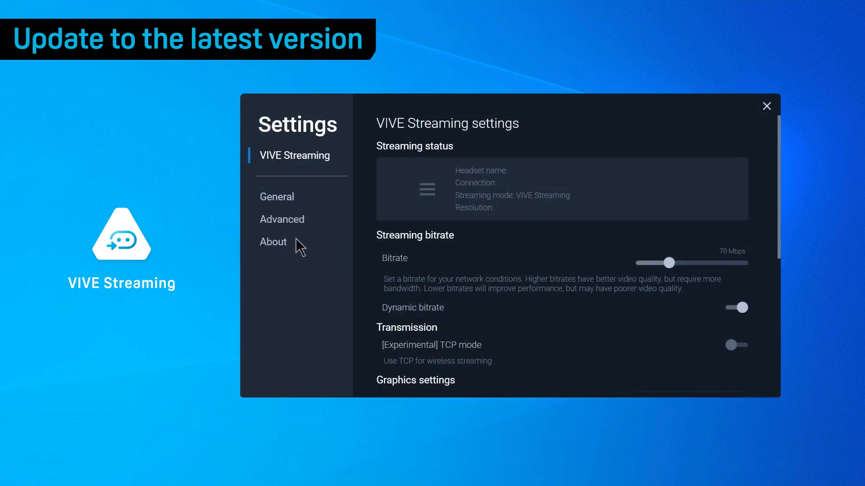
{"action": "left_click", "coordinate": [273, 242]}
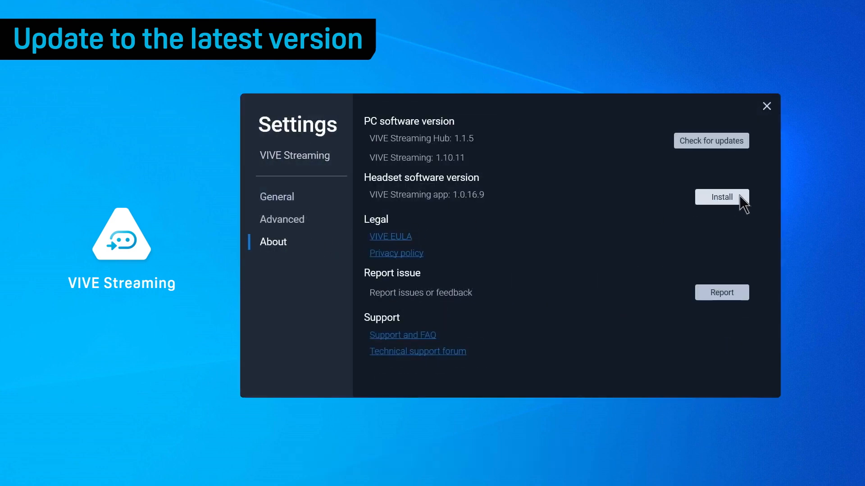
{"action": "left_click", "coordinate": [721, 197]}
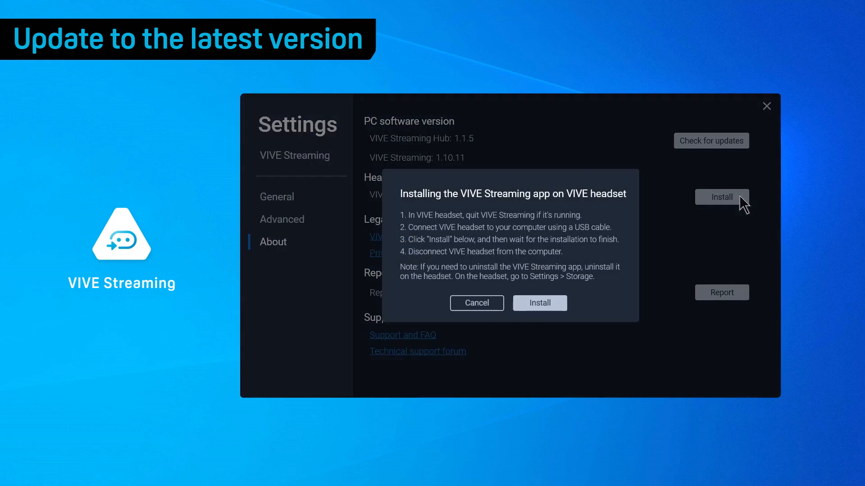